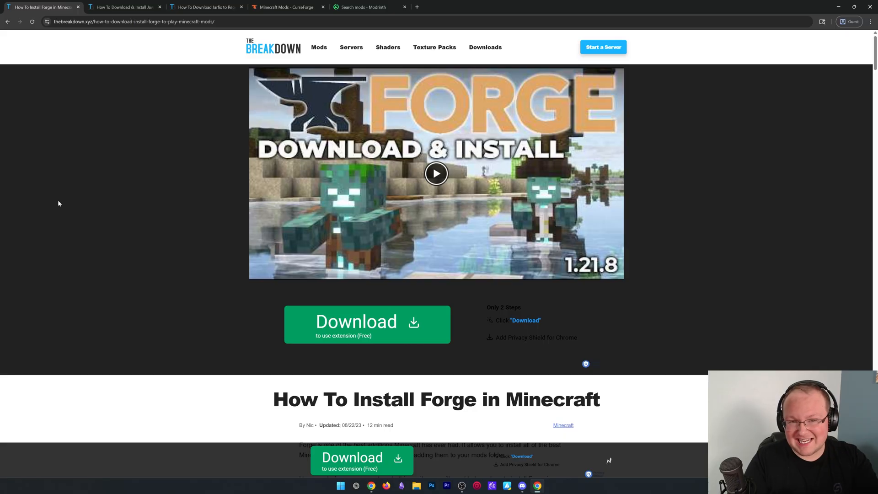
Scroll down the Forge install guide toward the Forge download image.
scroll("down", 3)
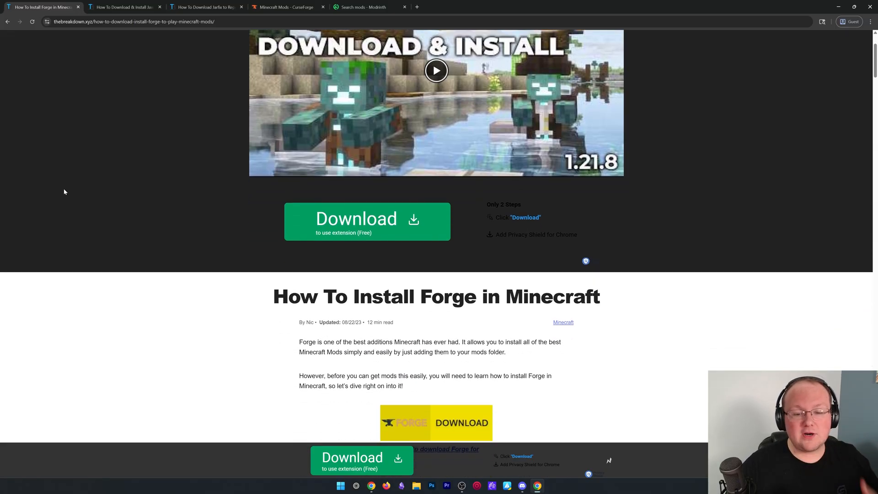
scroll("down", 3)
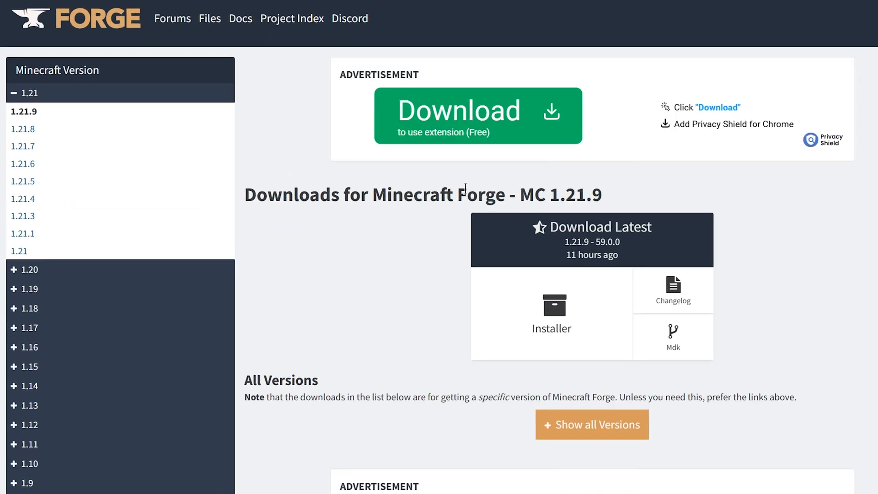
mouse_move(550, 248)
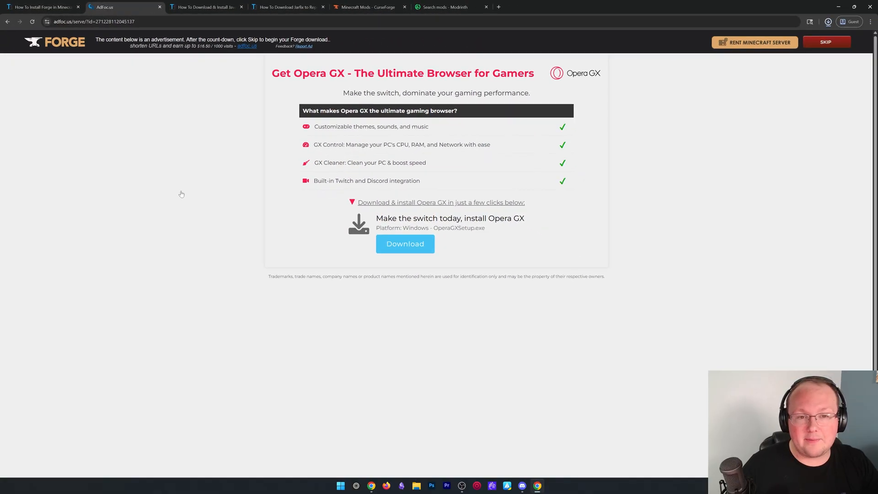
Skip the ad to start the Forge download, then browse Simple Game Hosting's homepage features.
left_click(124, 6)
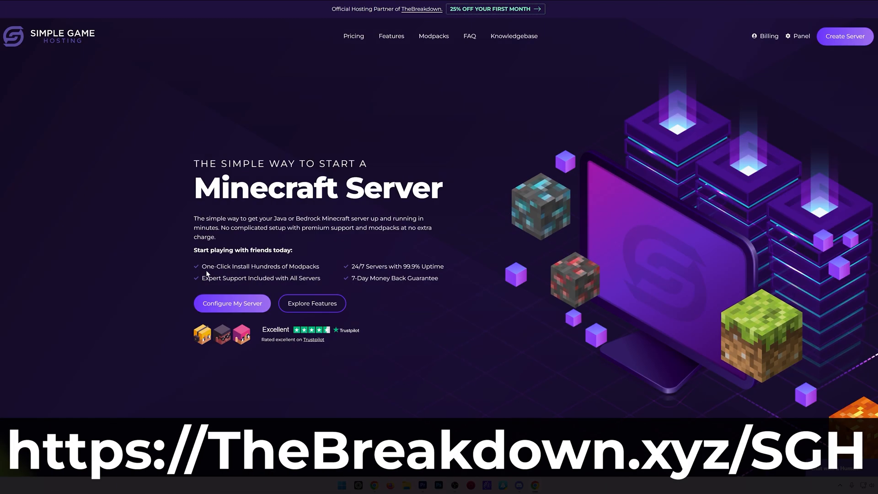
mouse_move(321, 274)
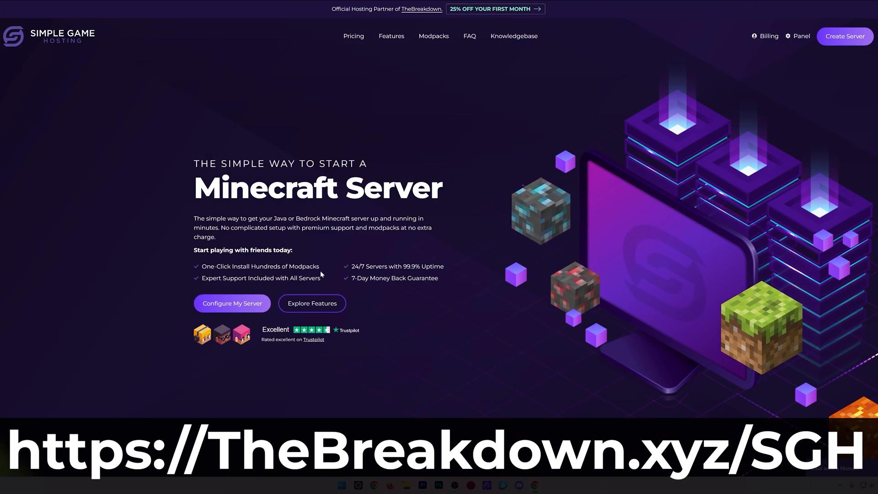
scroll("down", 3)
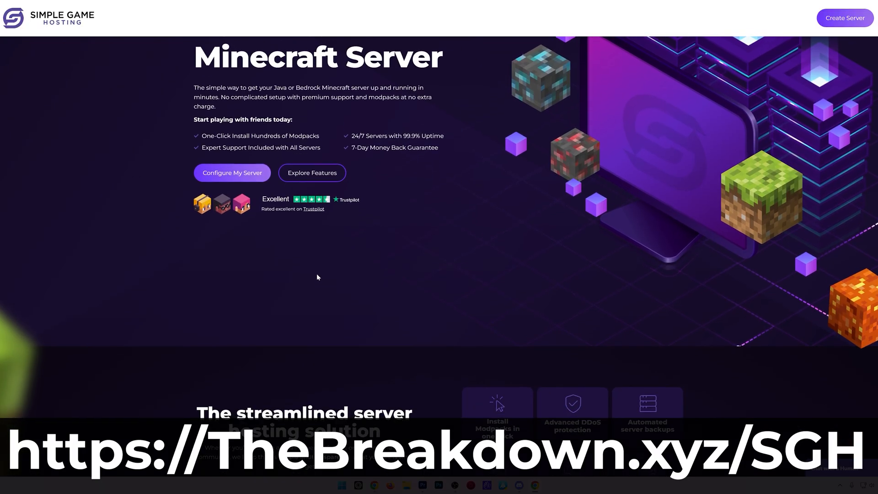
scroll("down", 3)
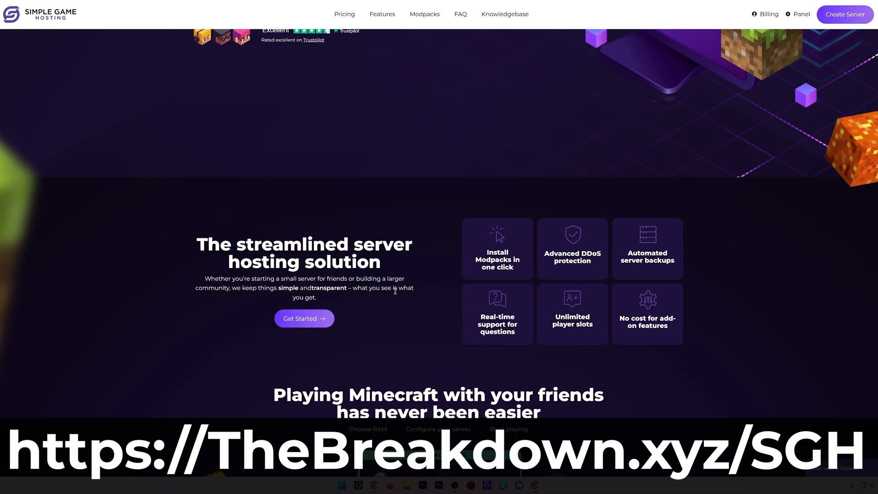
View the panel's Modpacks & Versions installer with another source, then return to the homepage.
left_click(801, 14)
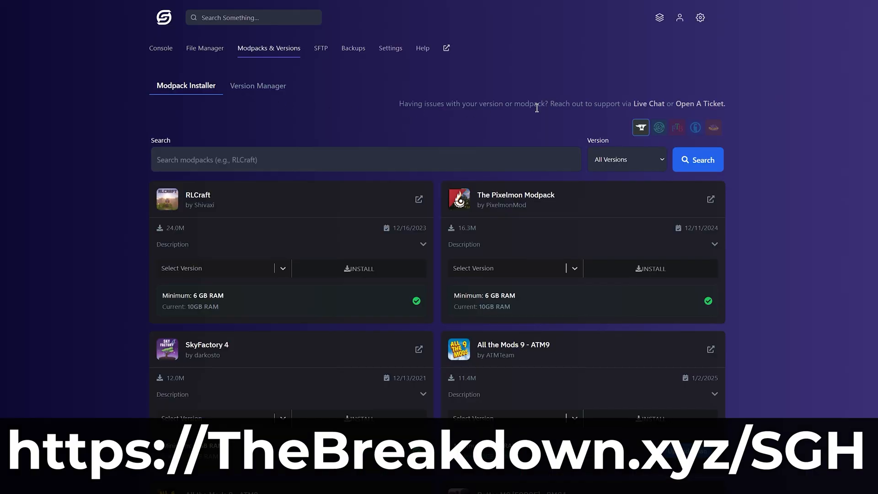
left_click(659, 128)
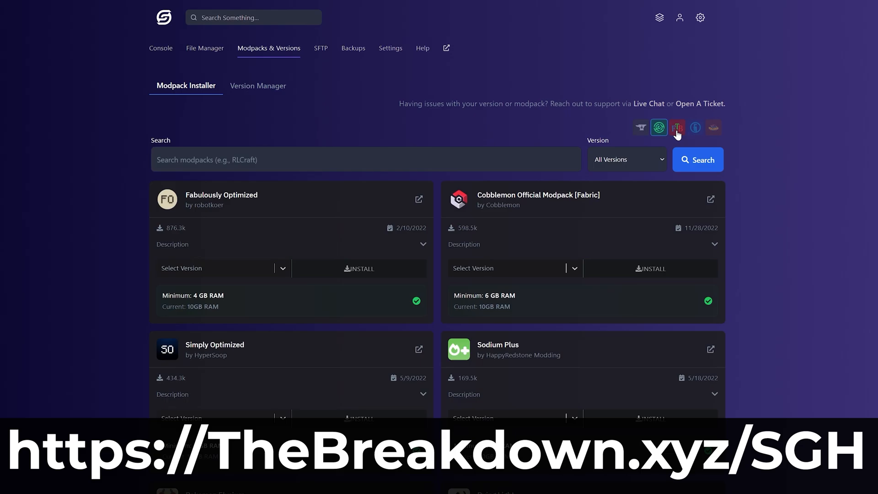
left_click(695, 127)
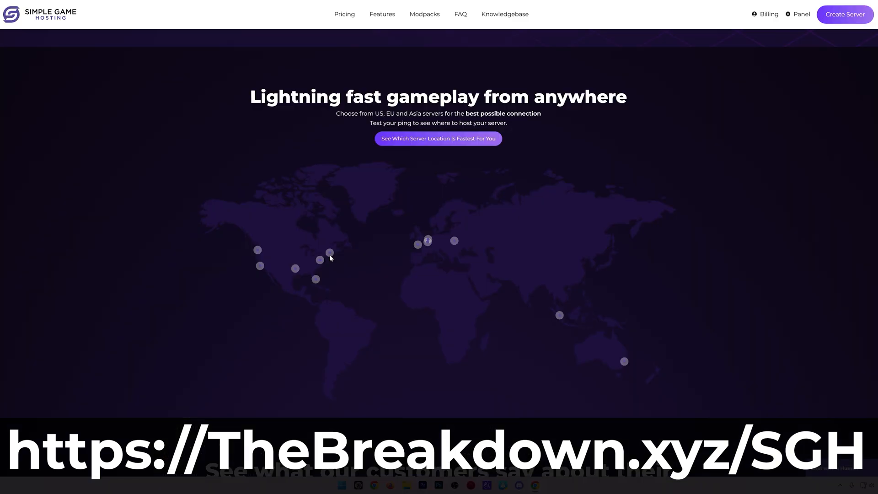
mouse_move(321, 260)
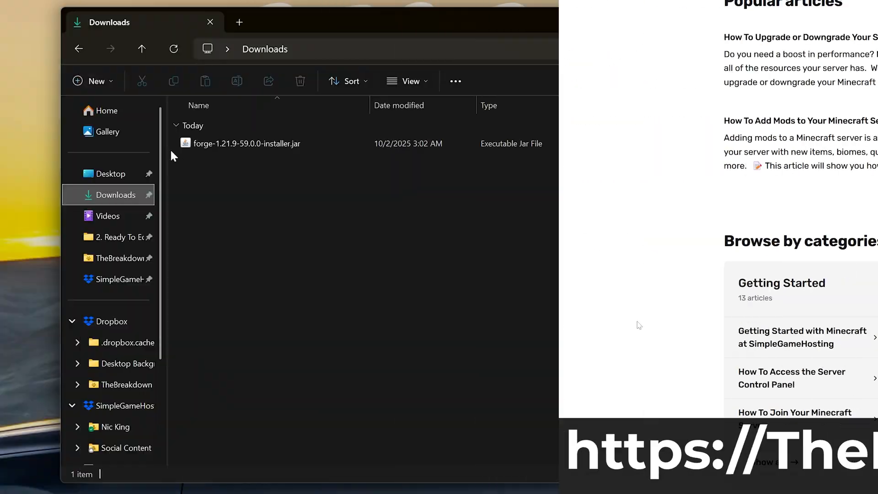
Select forge-1.21.9-59.0.0-installer.jar in Downloads and check its Open with options for Java.
left_click(246, 144)
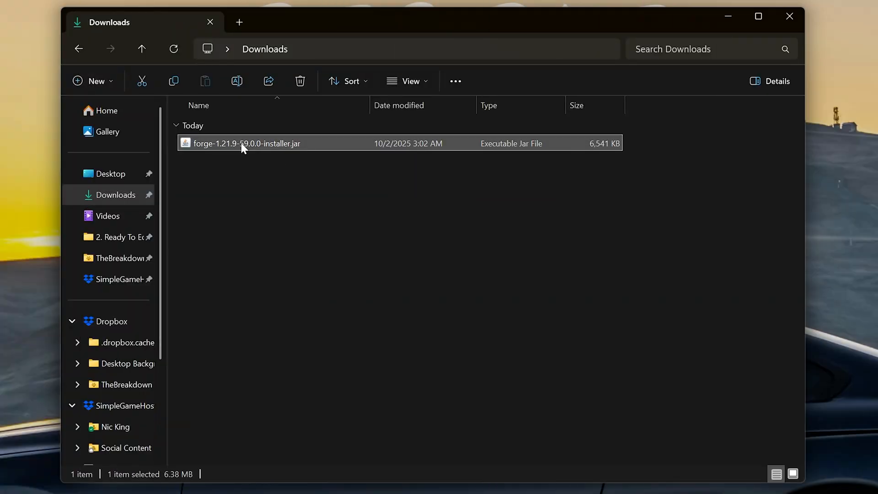
right_click(243, 144)
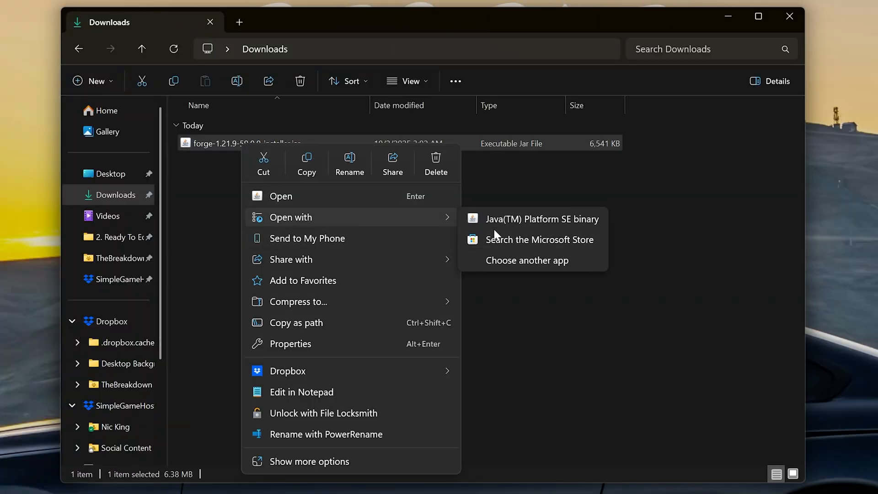
mouse_move(540, 420)
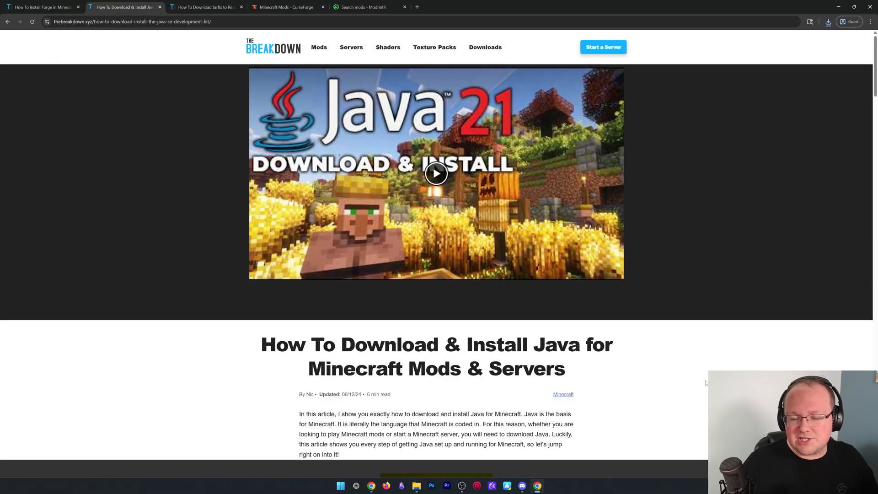
scroll("down", 3)
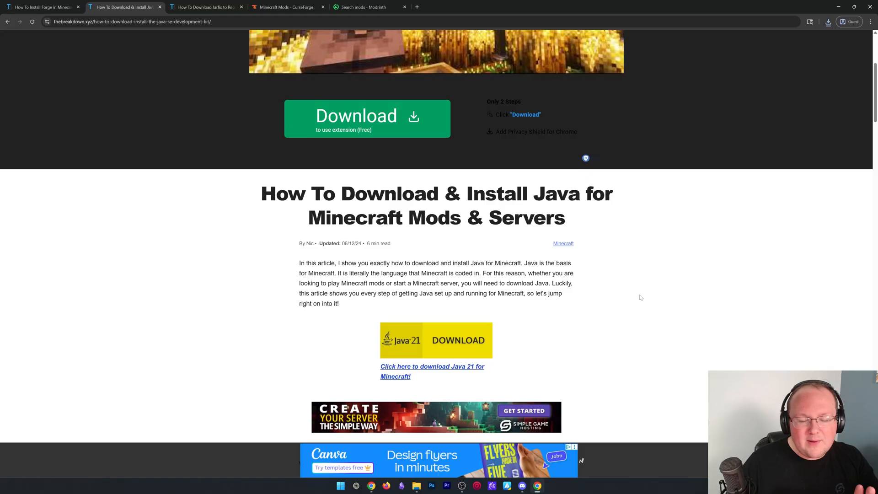
left_click(204, 7)
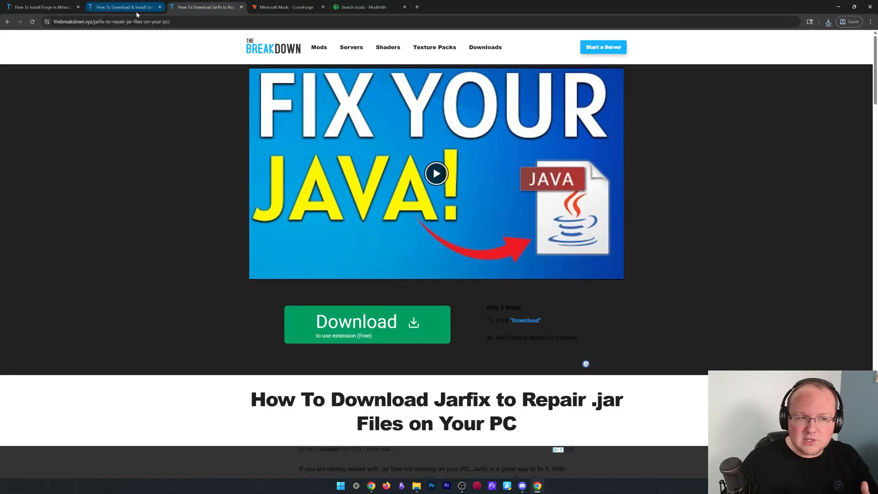
left_click(124, 7)
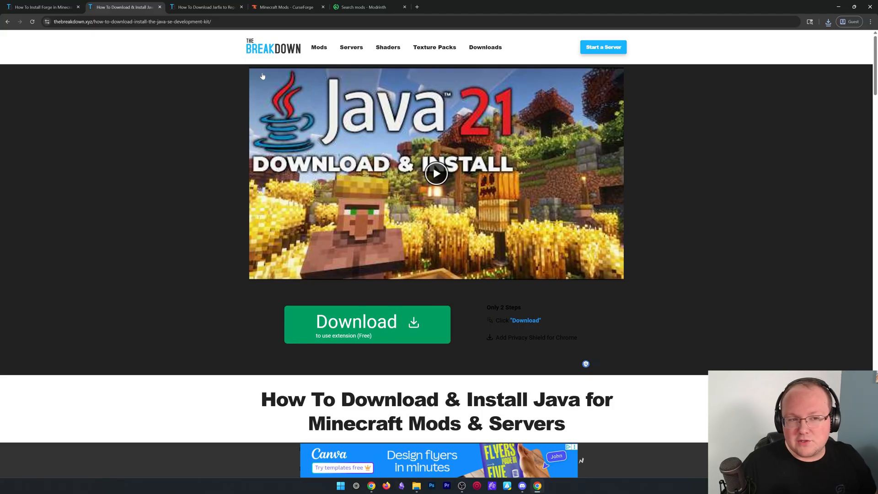
left_click(287, 7)
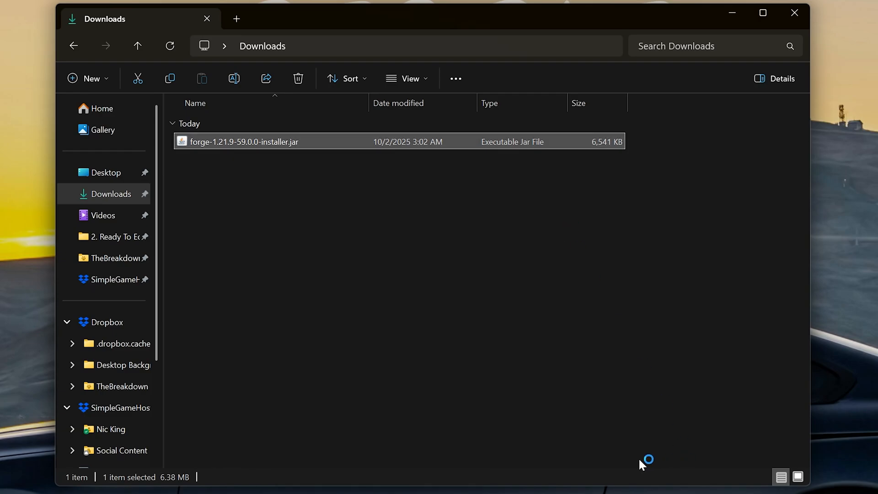
mouse_move(584, 340)
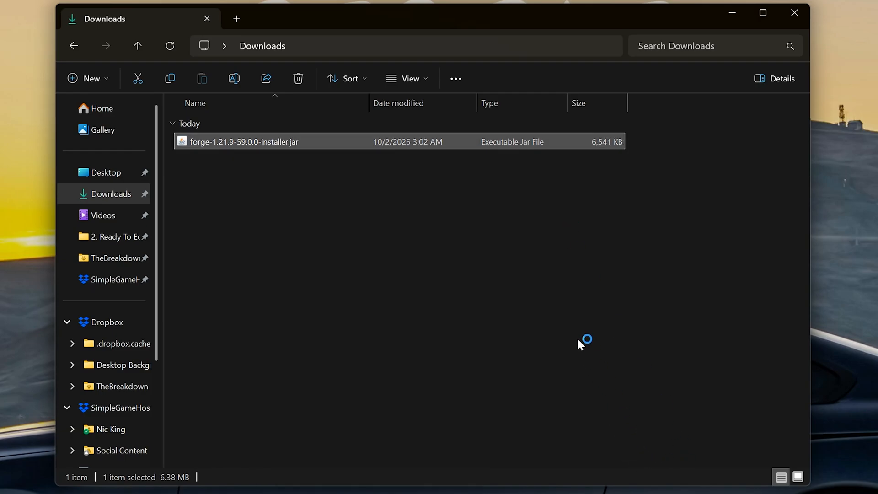
mouse_move(580, 345)
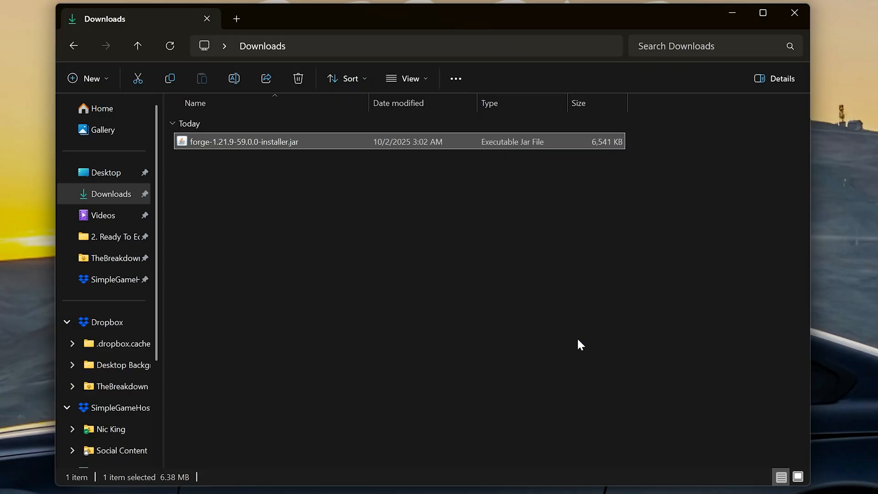
mouse_move(408, 246)
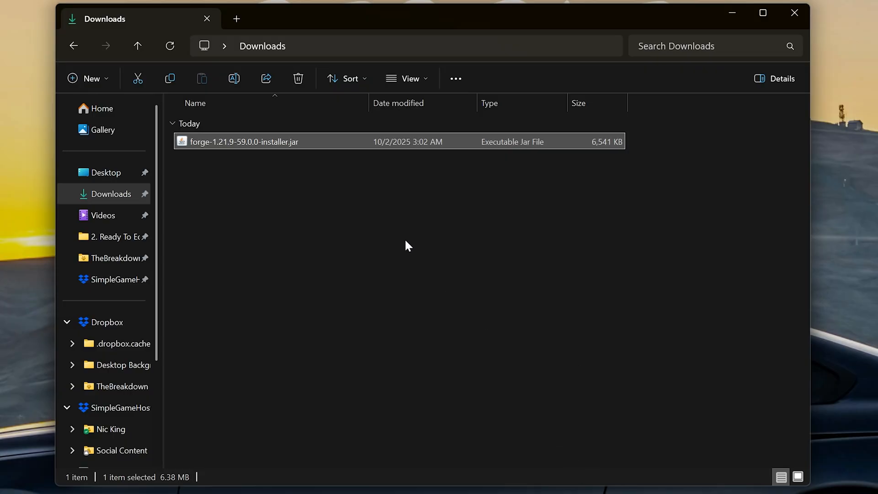
Run the Forge installer jar with Install client and confirm the Complete message.
double_click(243, 142)
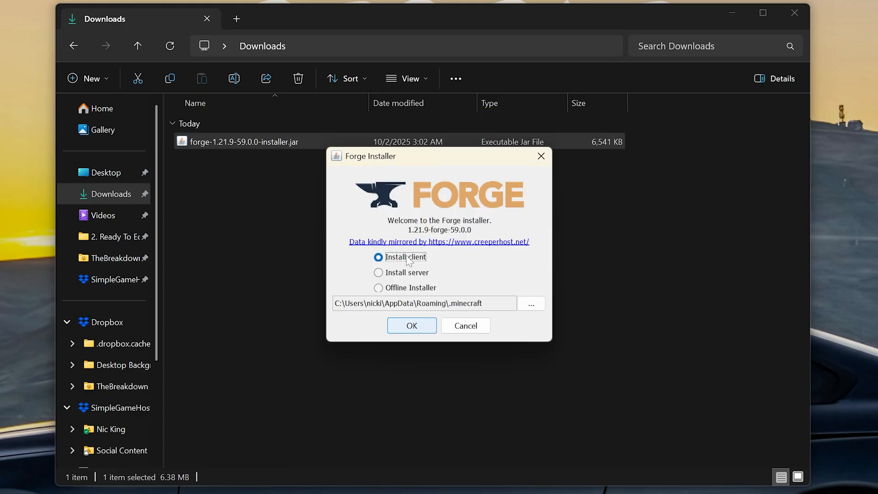
left_click(412, 326)
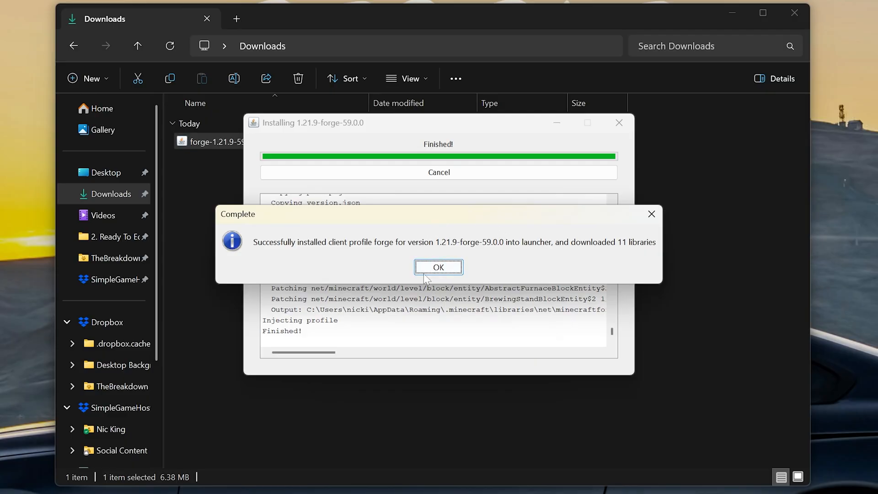
left_click(438, 267)
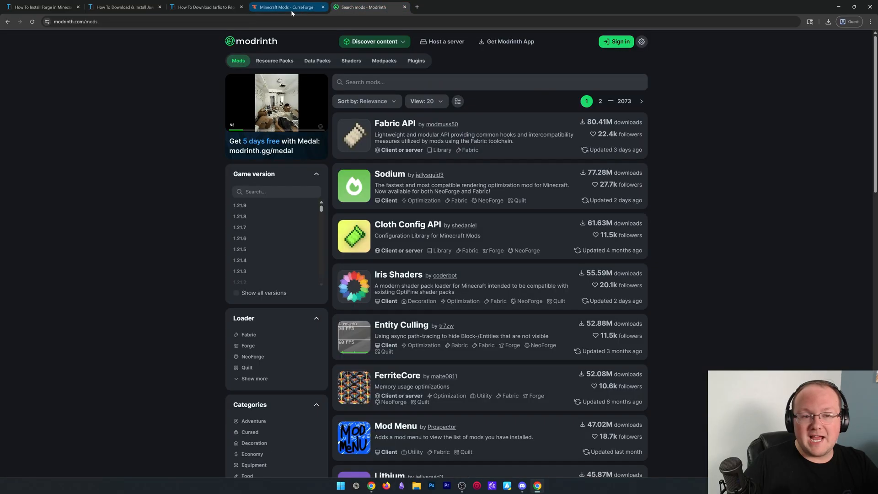
Find Simple Voice Chat on CurseForge's Minecraft mods page and go to its Files list.
left_click(287, 7)
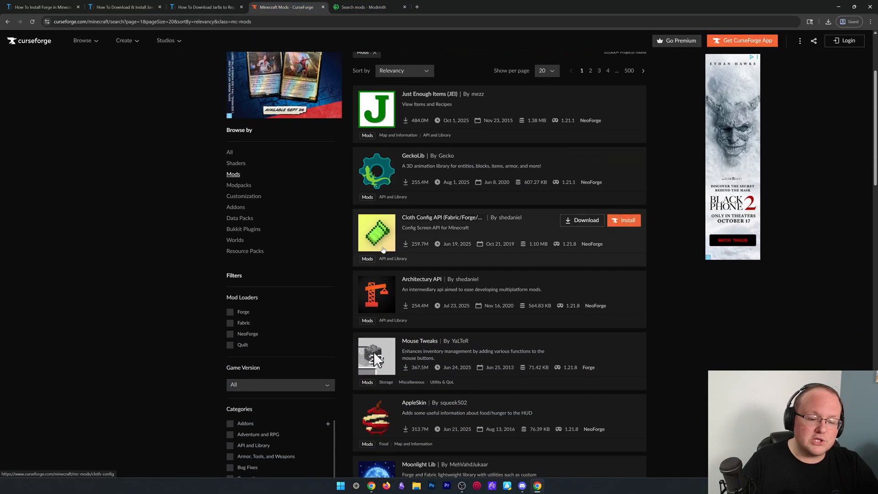
left_click(229, 274)
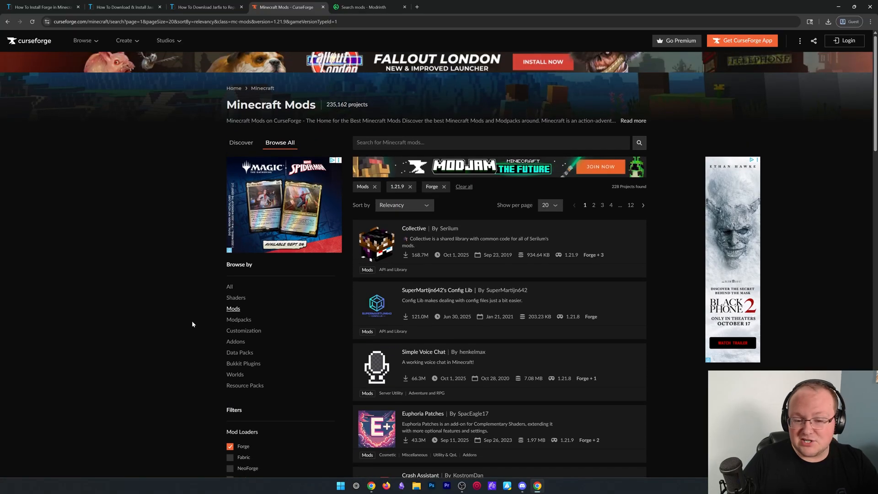
scroll("down", 3)
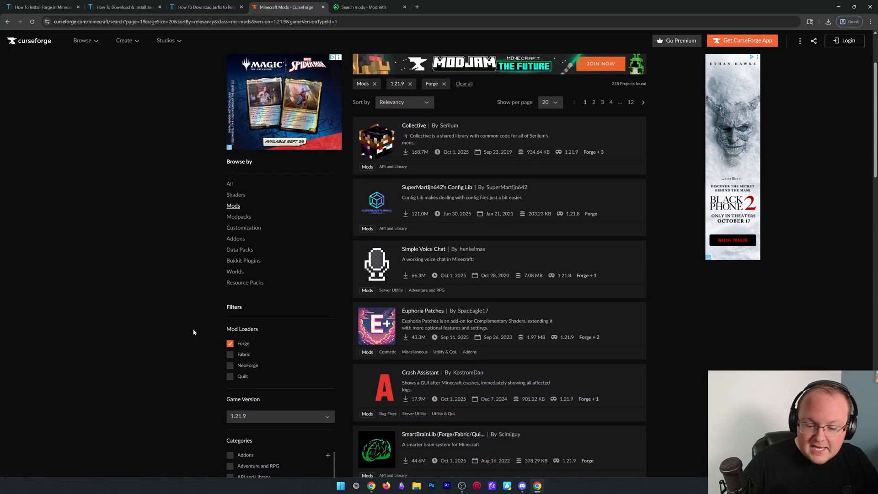
scroll("down", 3)
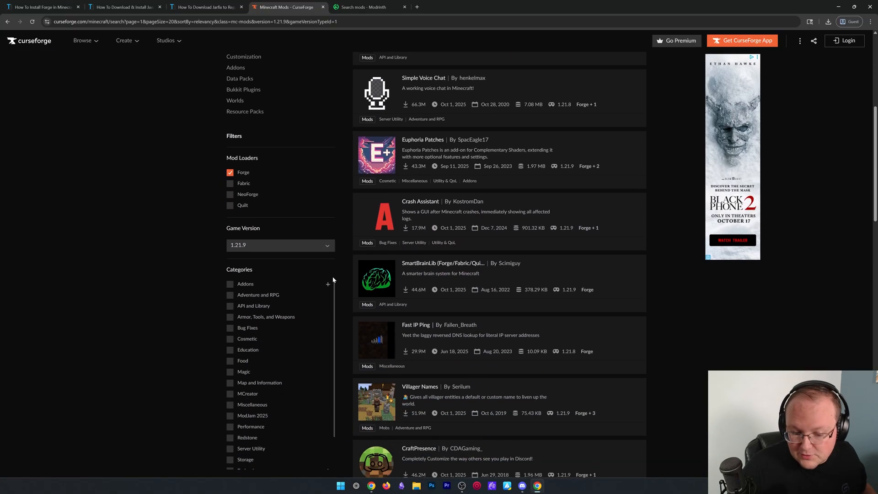
scroll("down", 3)
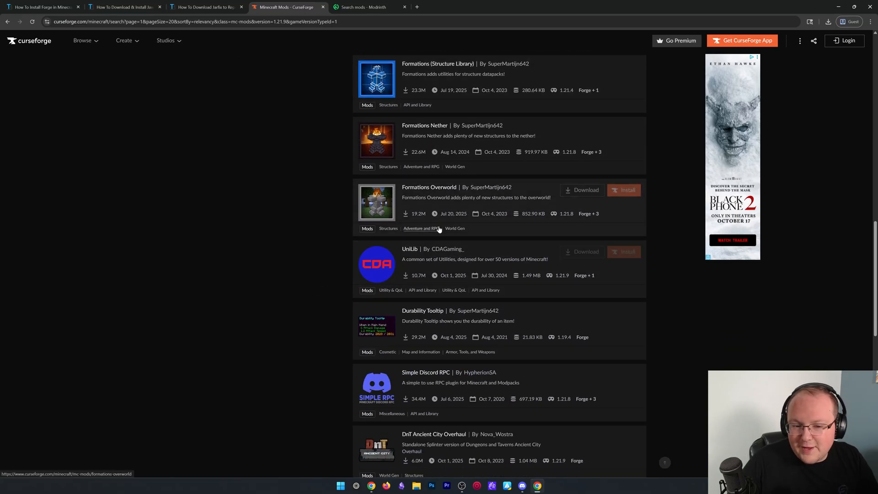
scroll("down", 3)
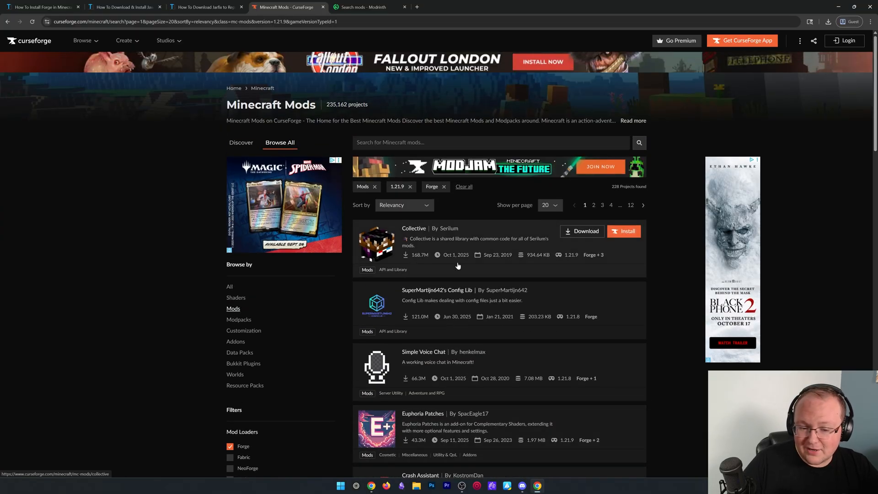
scroll("down", 3)
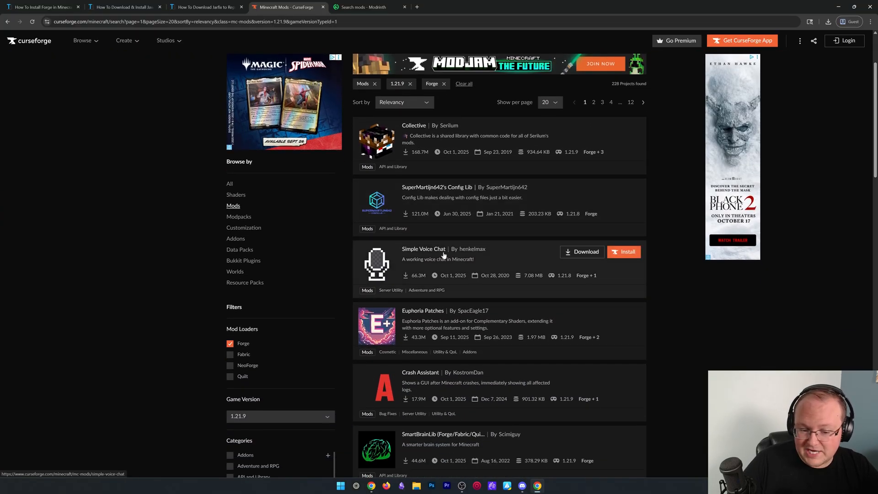
left_click(423, 249)
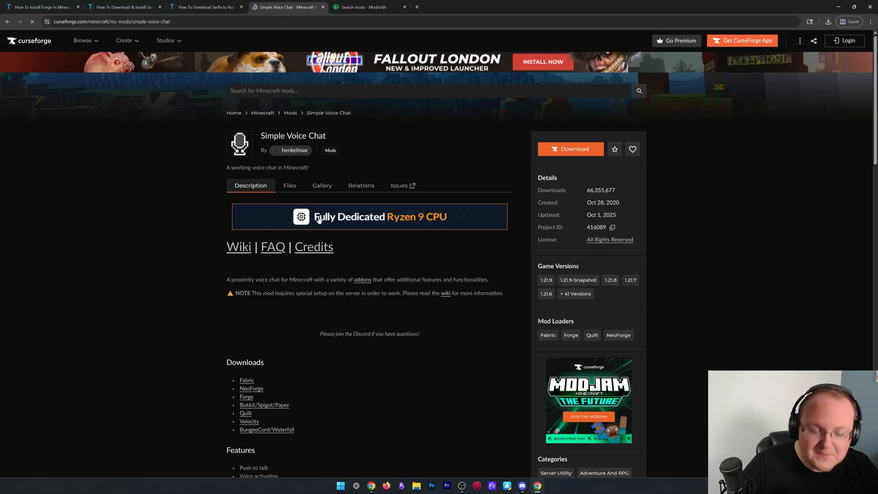
left_click(290, 185)
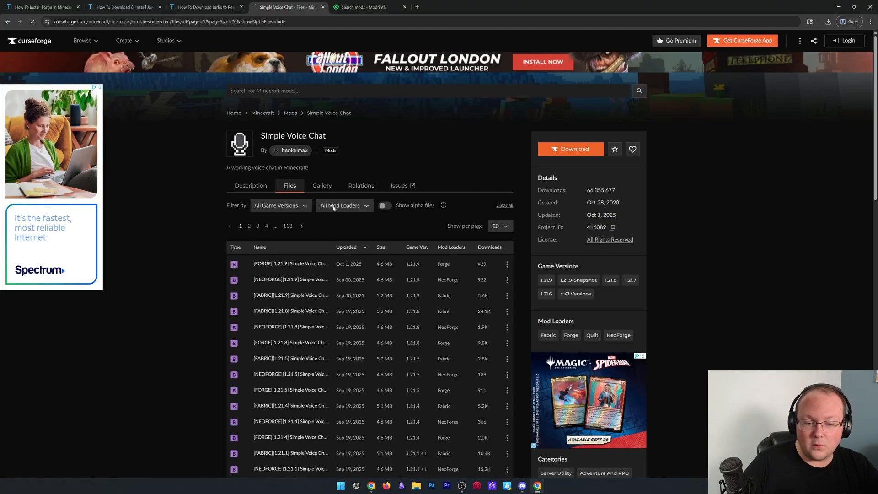
Filter the files to game version 1.21.9 and the Forge mod loader.
left_click(278, 205)
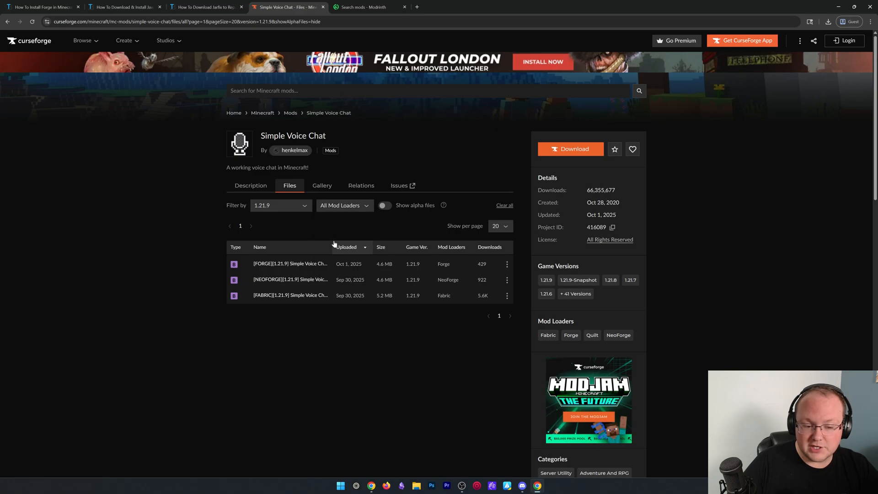
left_click(344, 205)
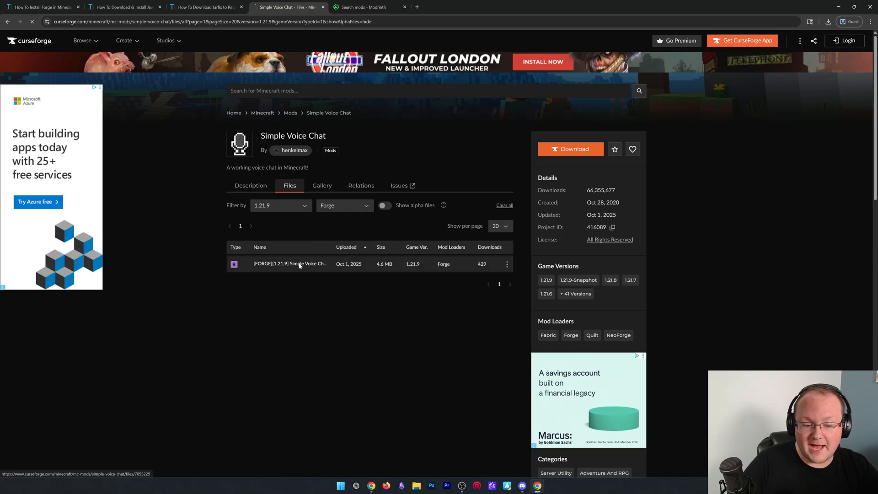
Download voicechat-forge-1.21.9-2.6.4.jar from the [FORGE][1.21.9] file's details page.
left_click(290, 264)
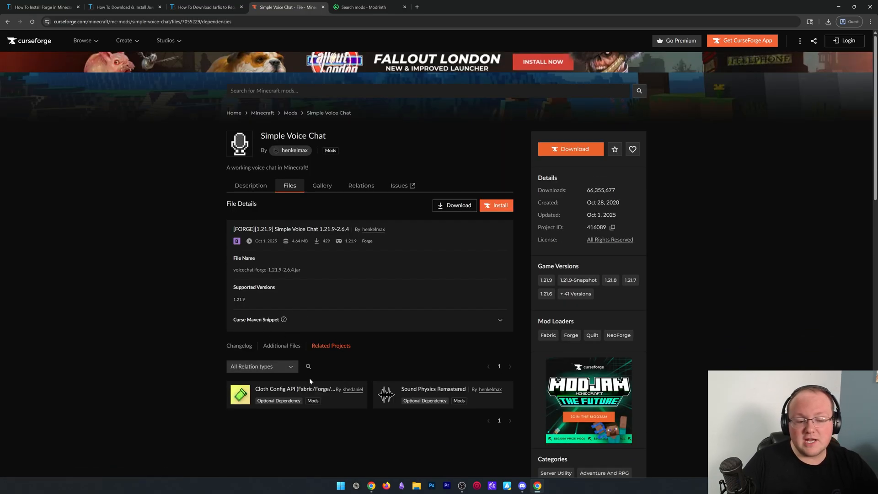
scroll("down", 3)
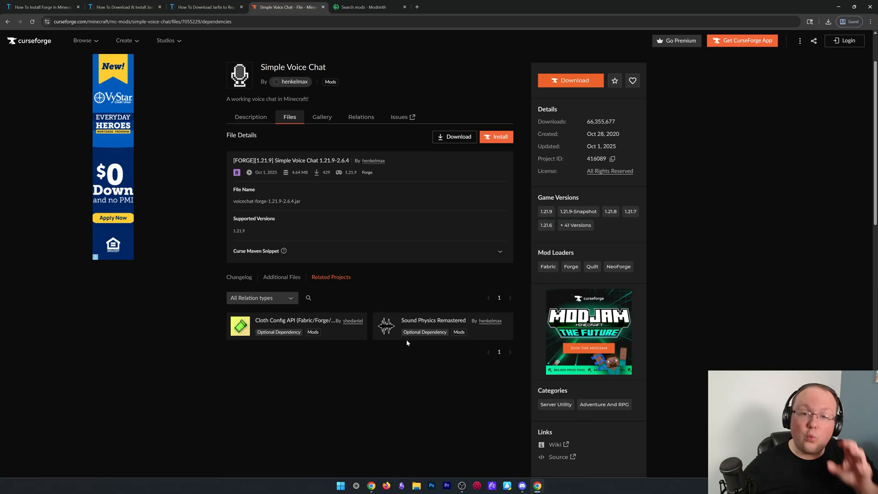
mouse_move(396, 345)
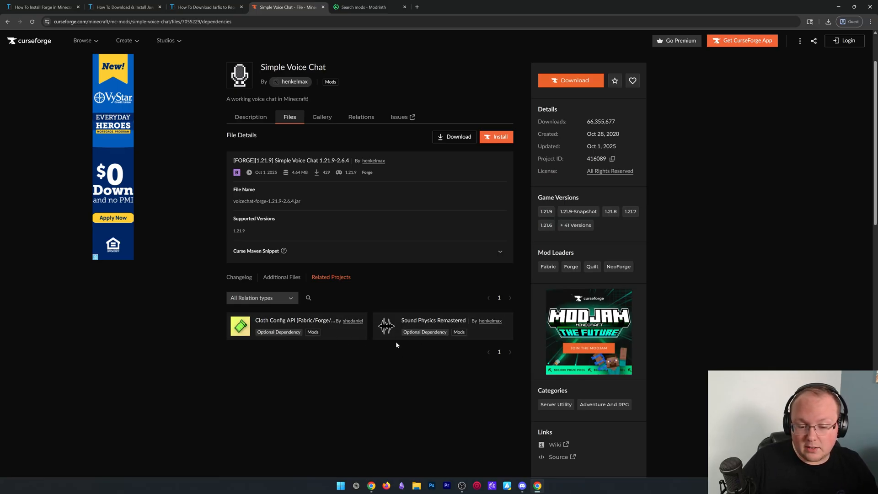
mouse_move(355, 255)
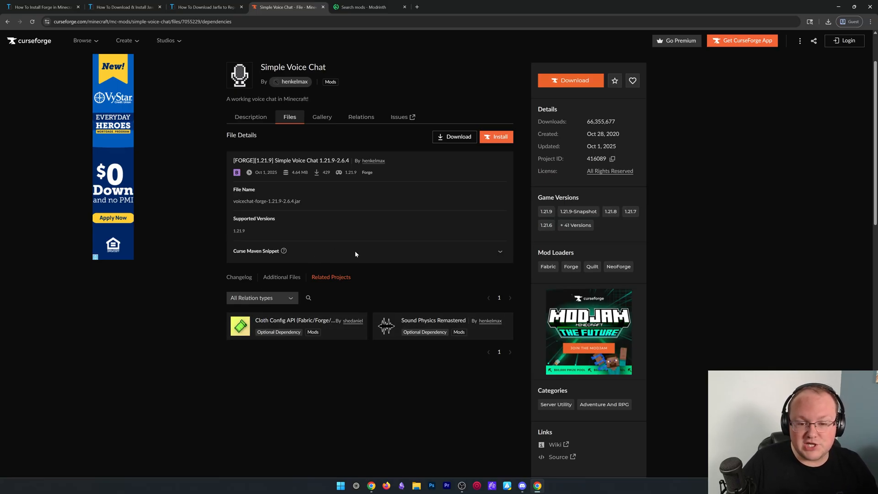
left_click(455, 136)
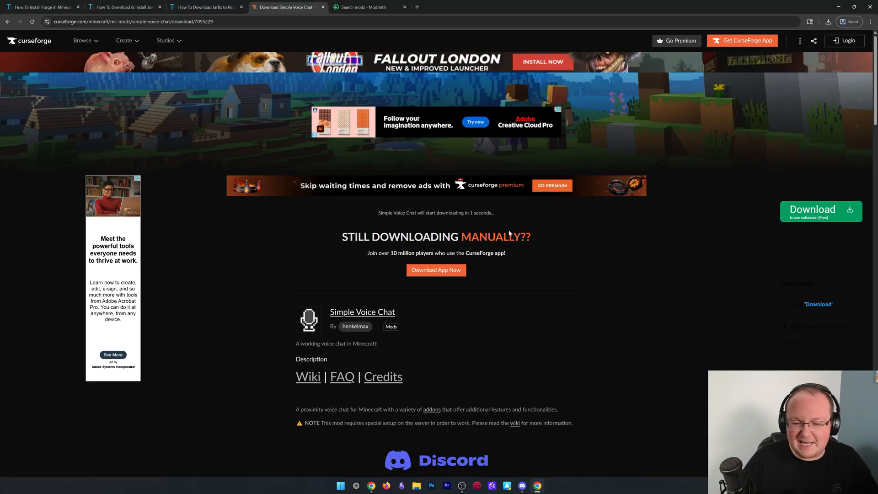
left_click(812, 209)
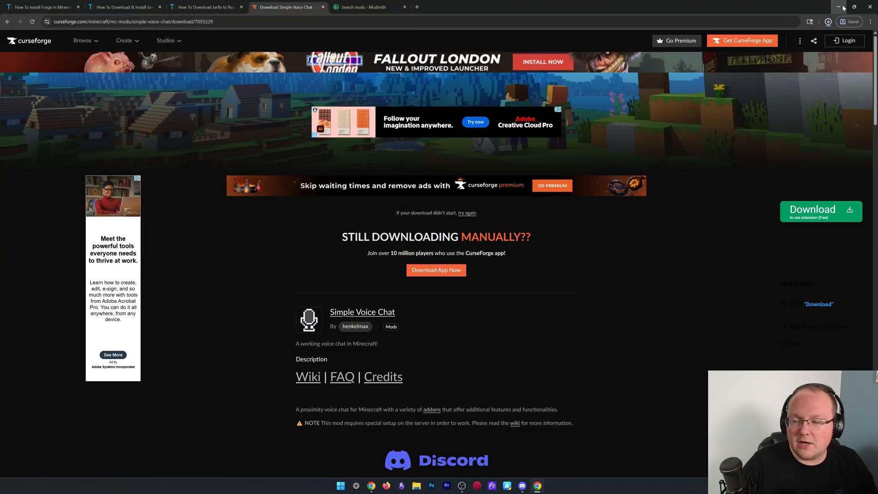
Launch Minecraft Launcher and open the forge installation's .minecraft game folder.
left_click(340, 485)
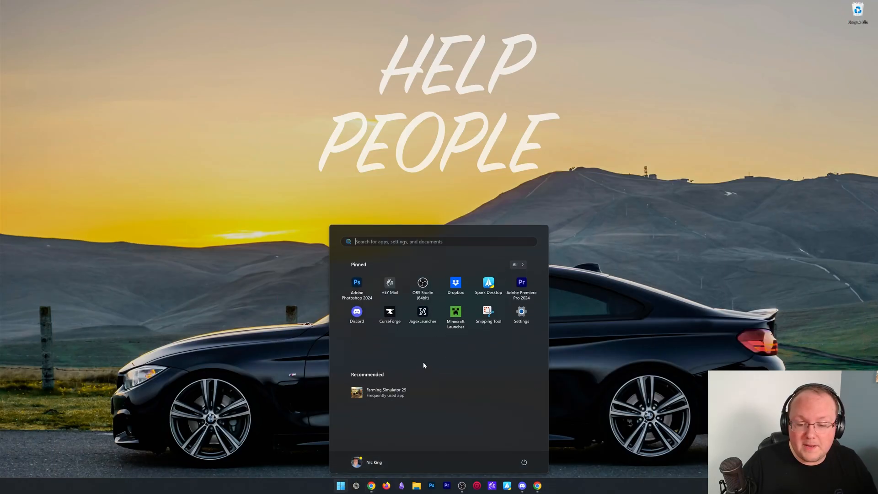
left_click(456, 312)
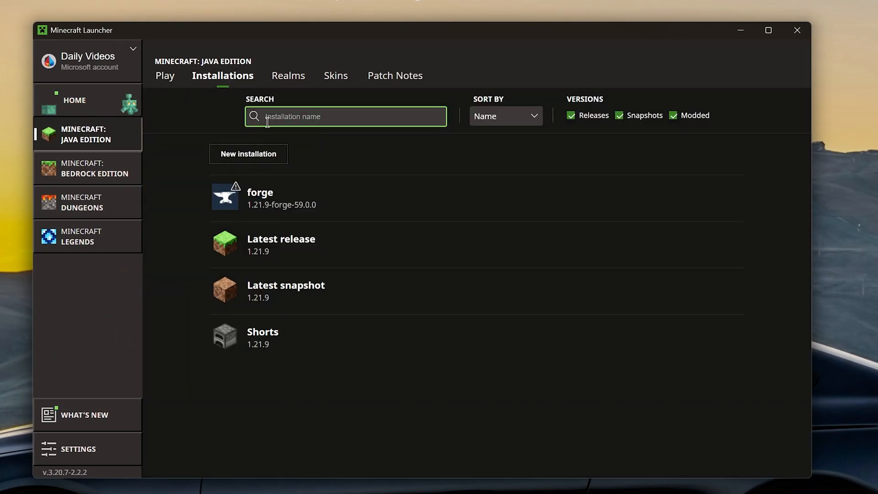
mouse_move(357, 190)
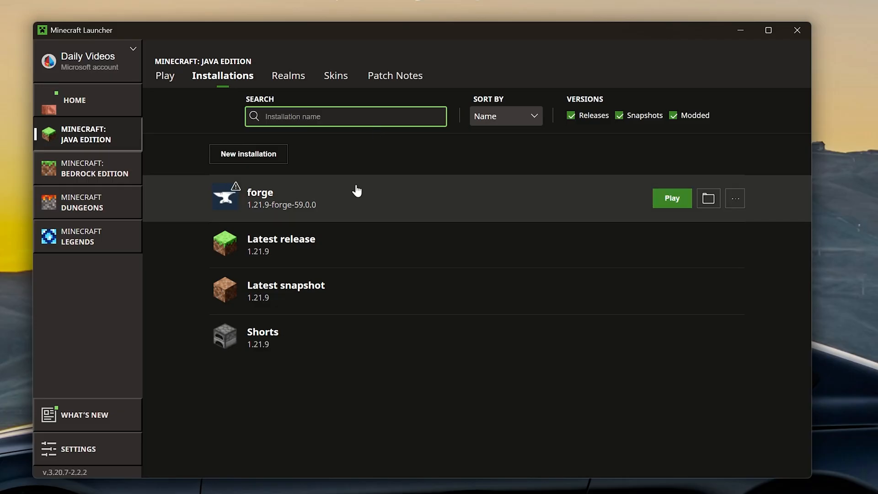
left_click(708, 197)
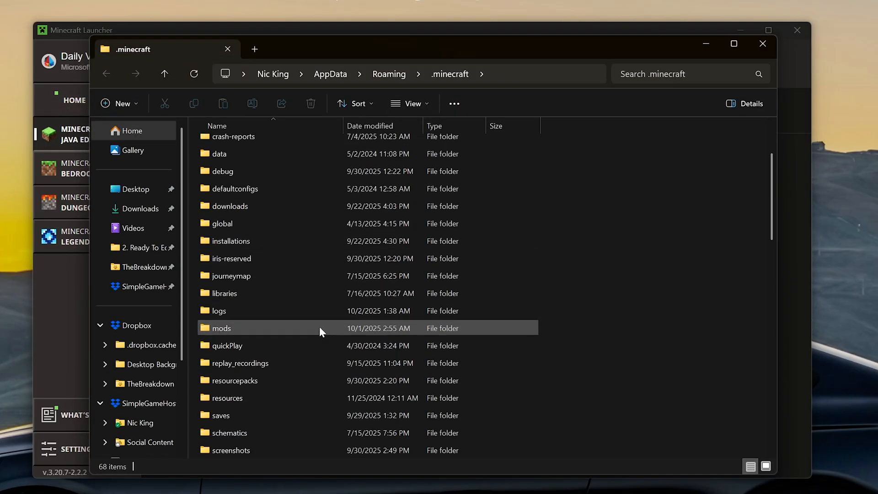
Move voicechat-forge-1.21.9-2.6.4.jar from Downloads into the mods folder and confirm it is there.
left_click(221, 327)
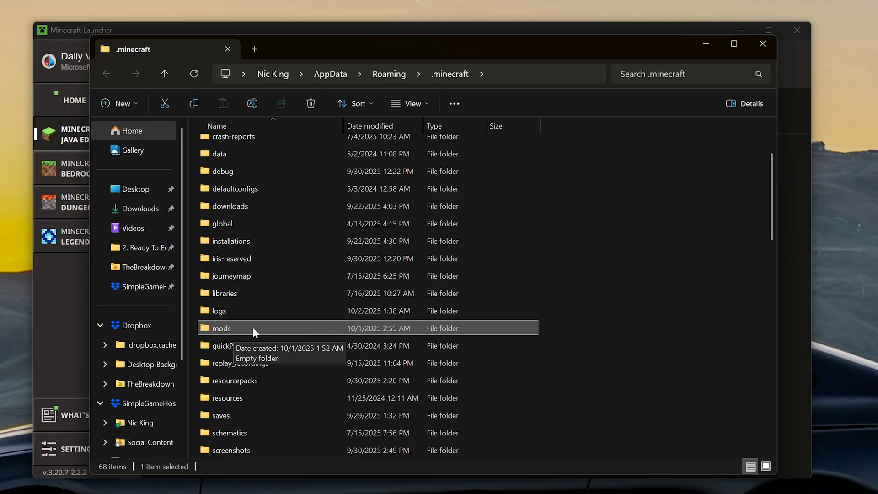
left_click(141, 208)
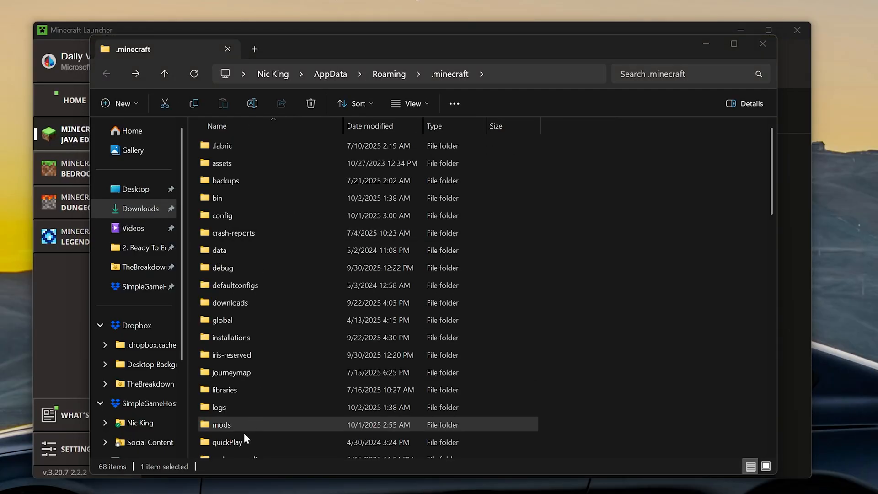
double_click(222, 424)
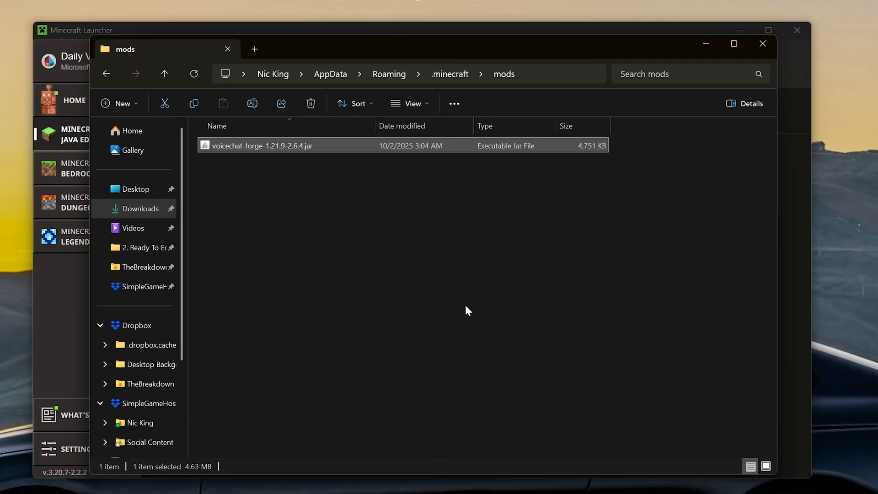
mouse_move(762, 44)
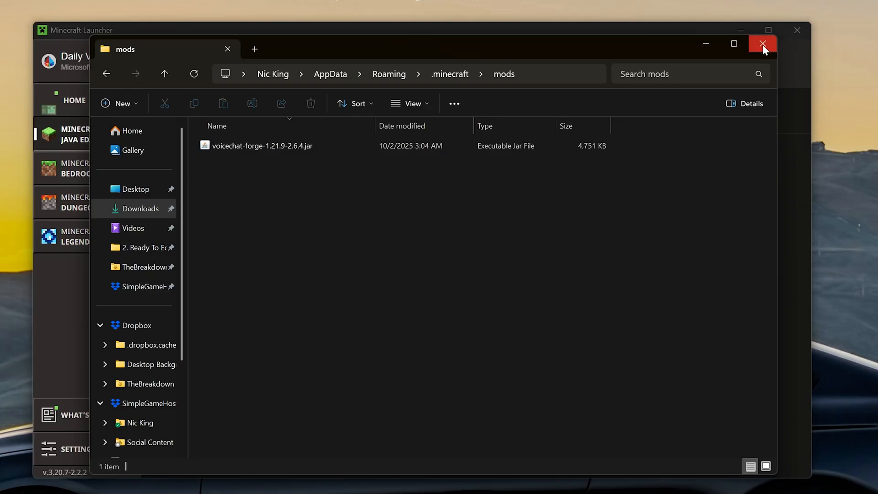
Play the forge installation past the modded warning and check Simple Voice Chat in the Mods list.
left_click(763, 44)
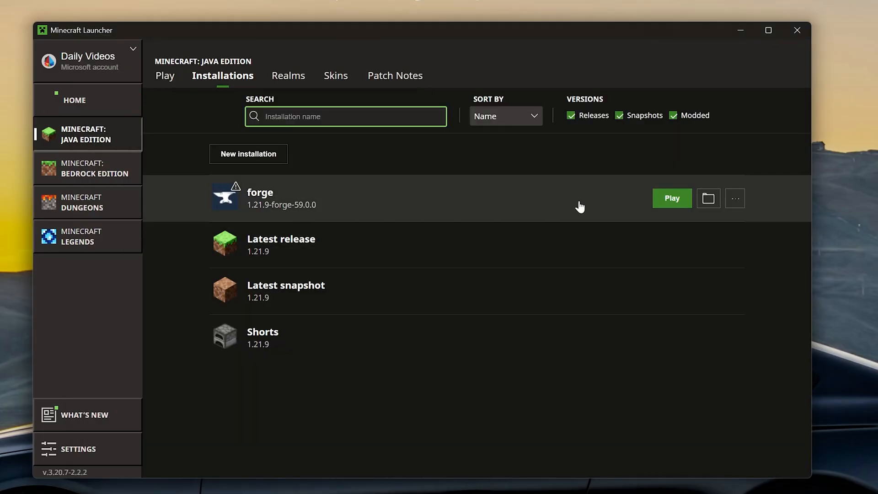
left_click(671, 198)
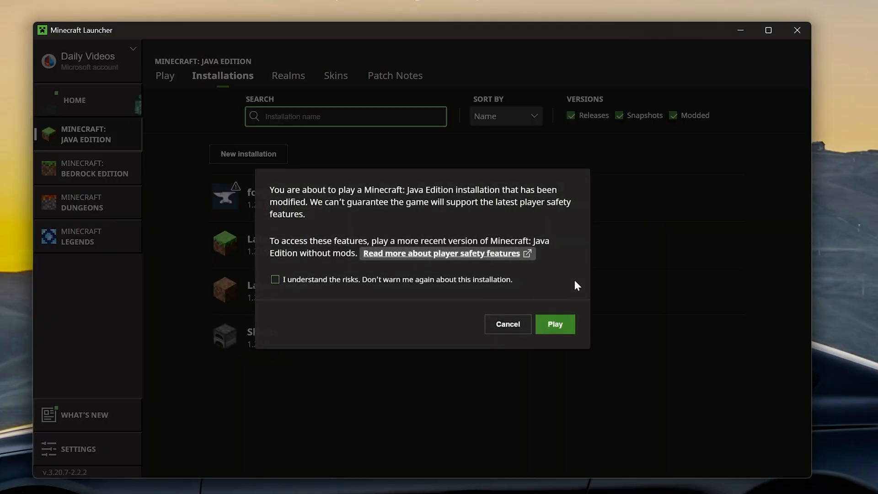
left_click(554, 323)
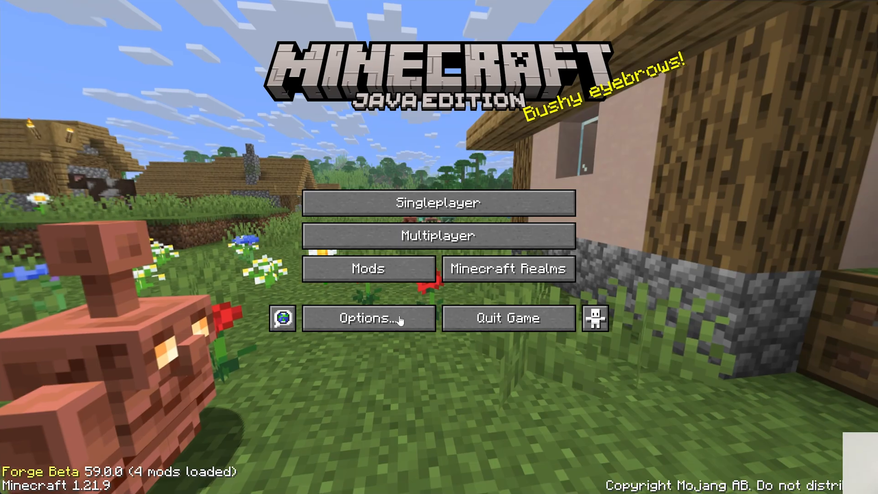
left_click(367, 269)
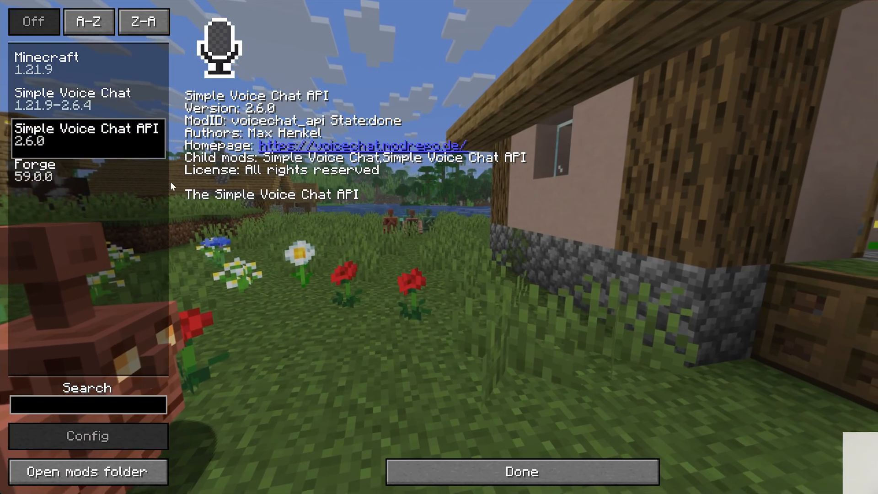
left_click(520, 471)
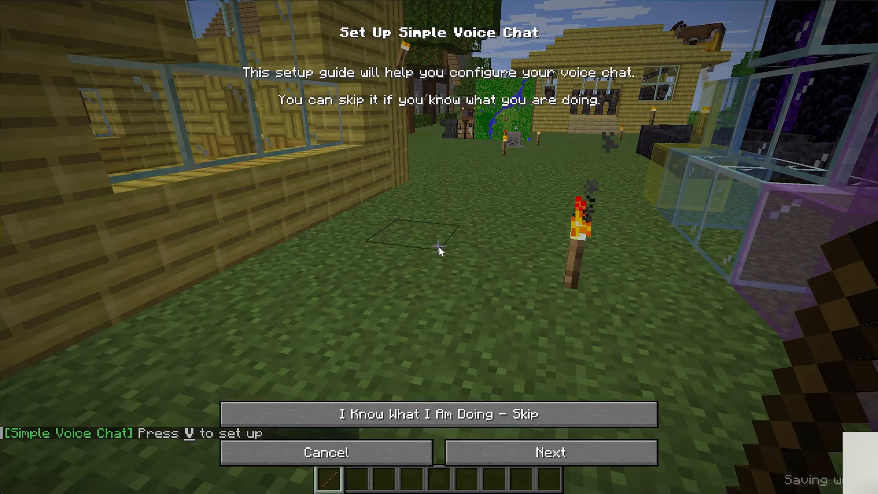
Step through the Simple Voice Chat guide keeping default speaker and microphone, then Finish Setup.
left_click(549, 452)
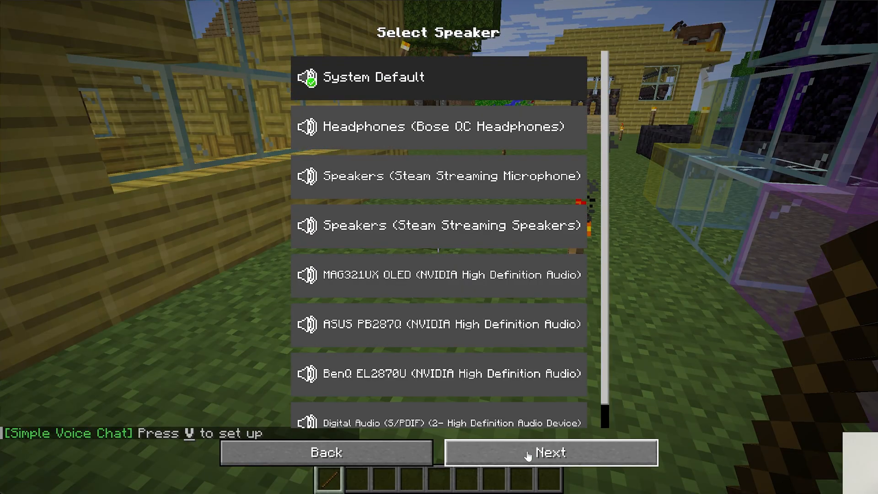
left_click(549, 452)
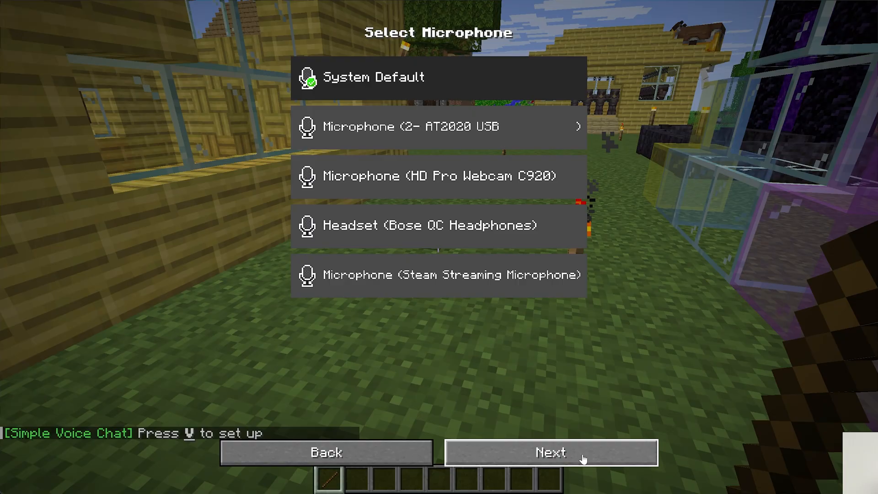
left_click(551, 452)
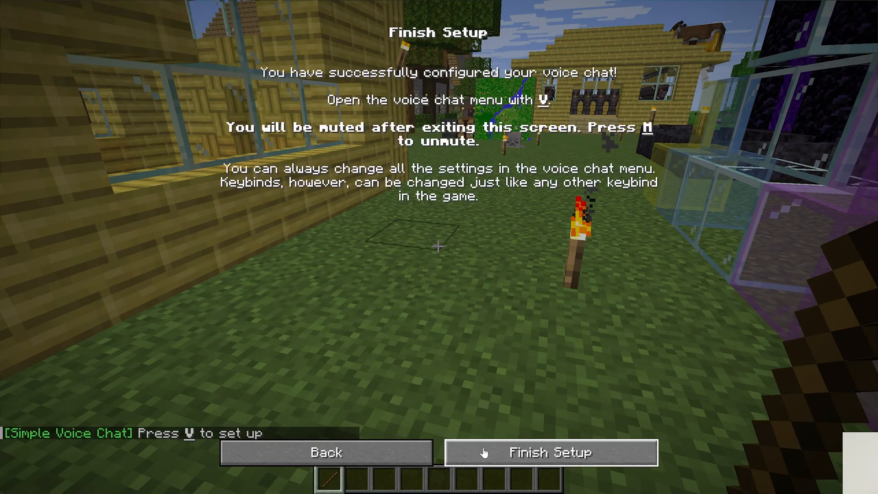
left_click(550, 452)
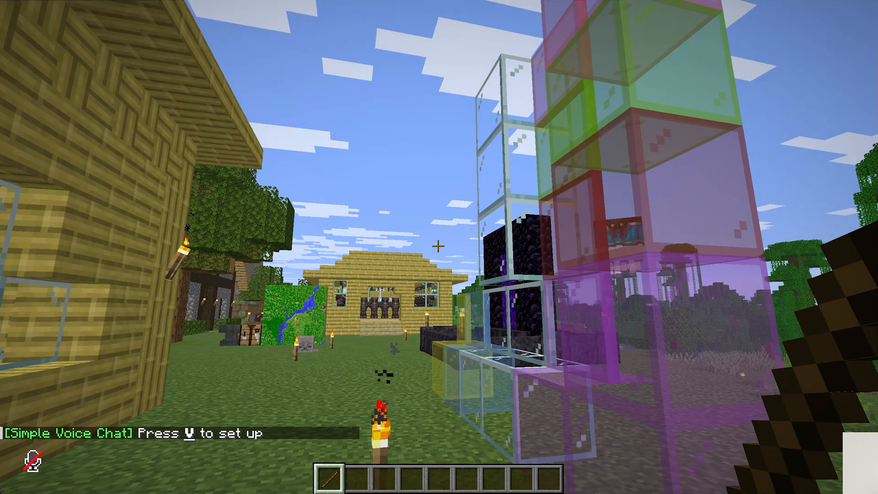